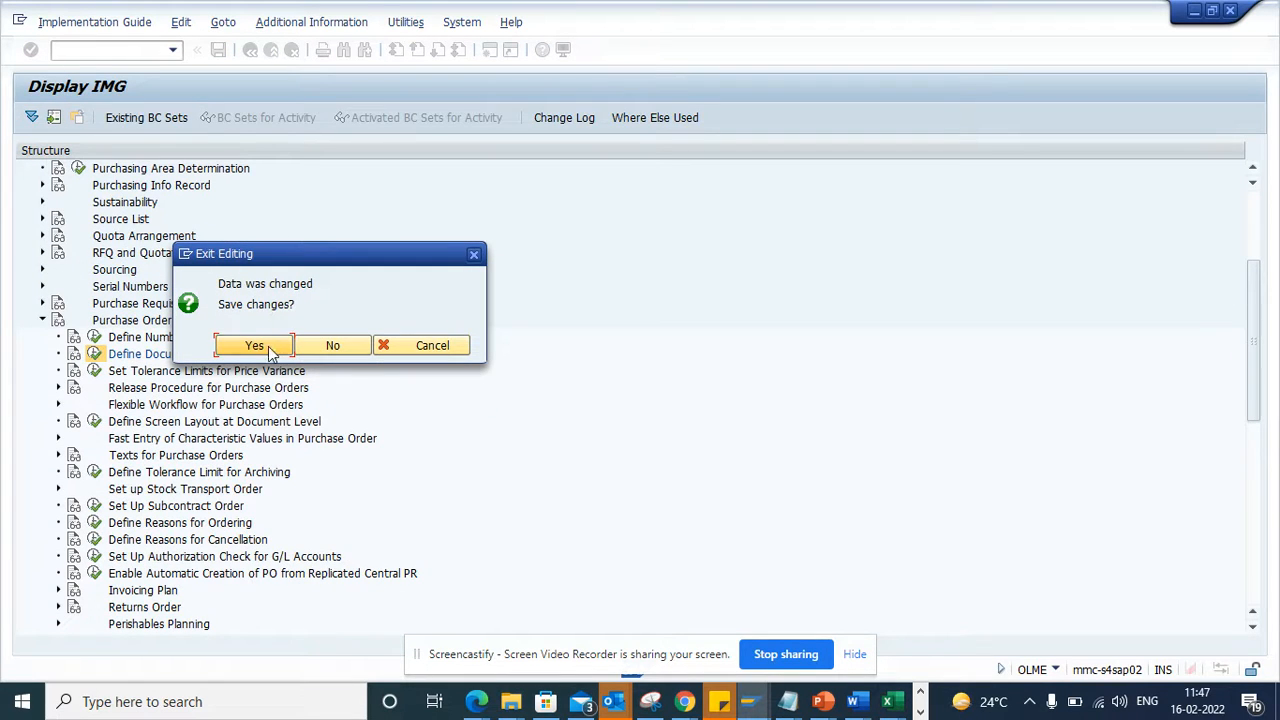
- Save the pending customizing changes and return to the OLME purchasing guide
click(253, 345)
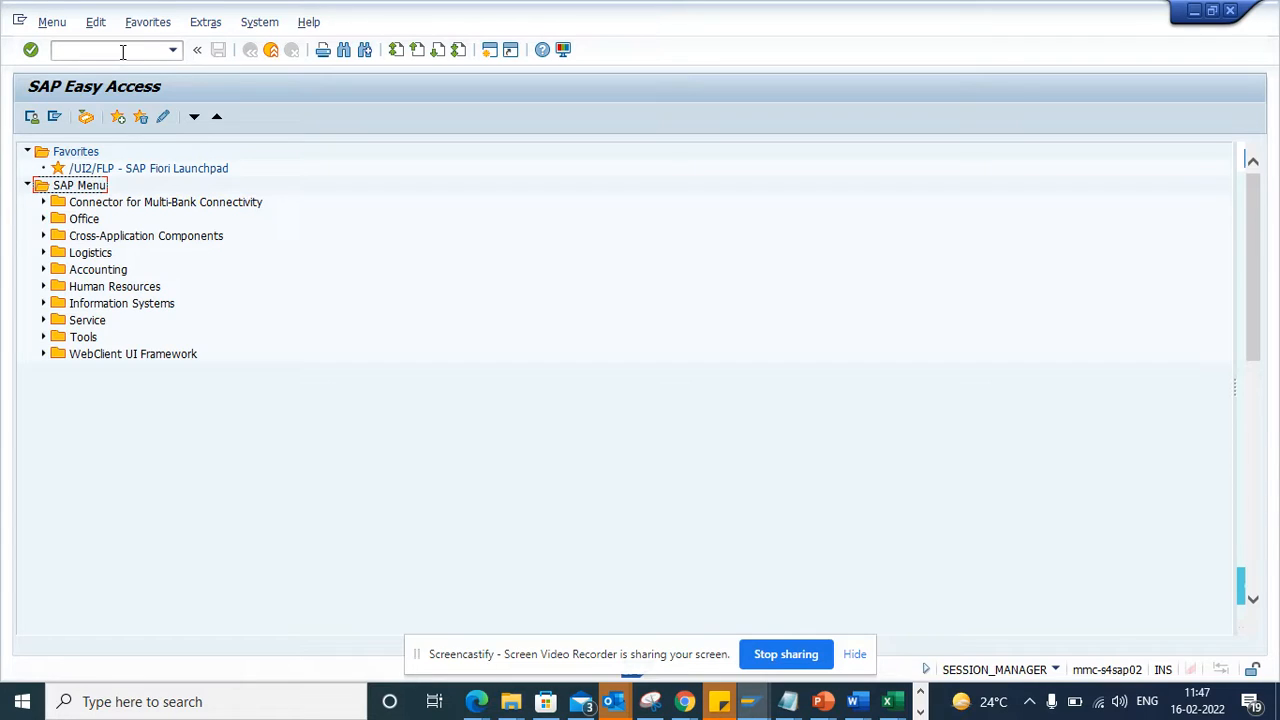
text(o)
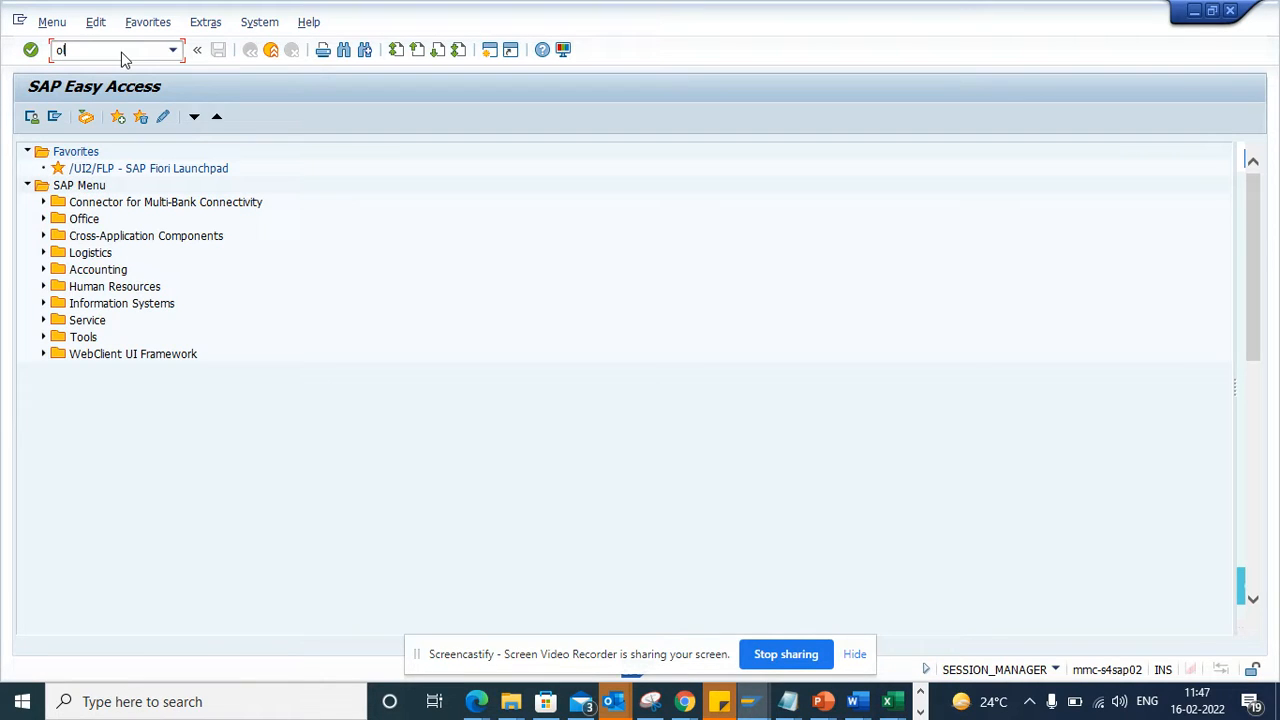
text(lme)
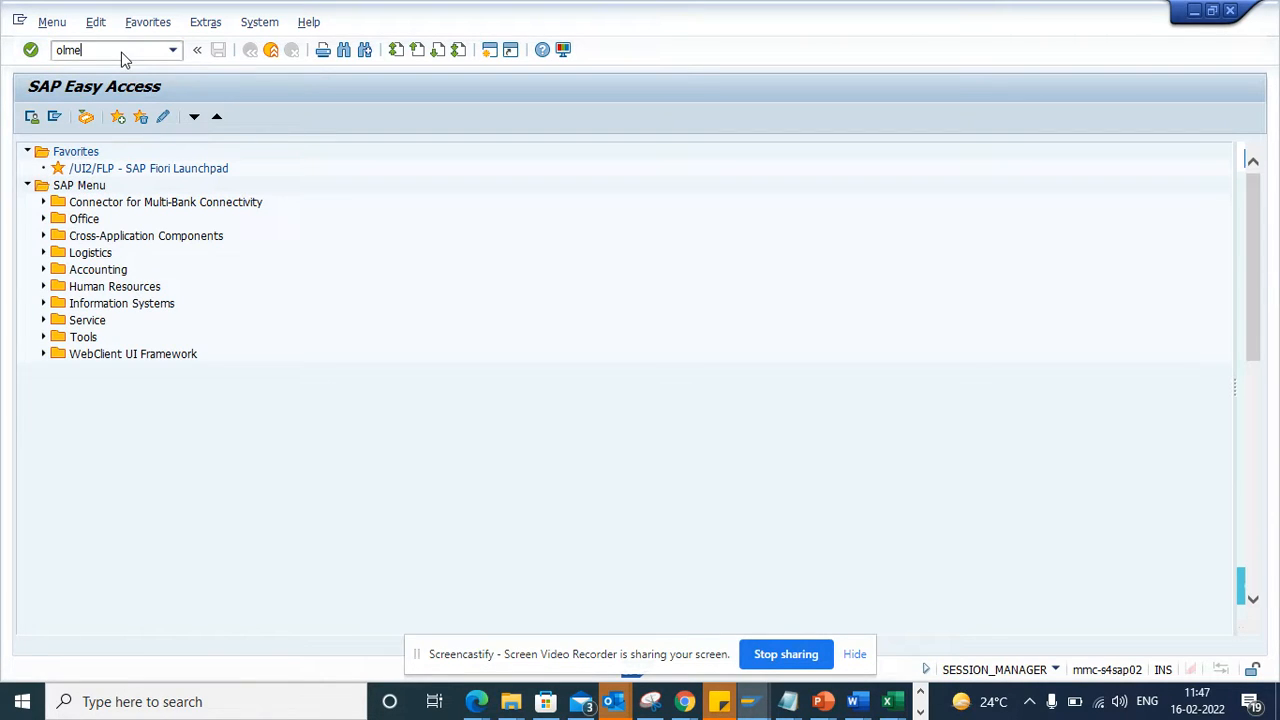
key(Enter)
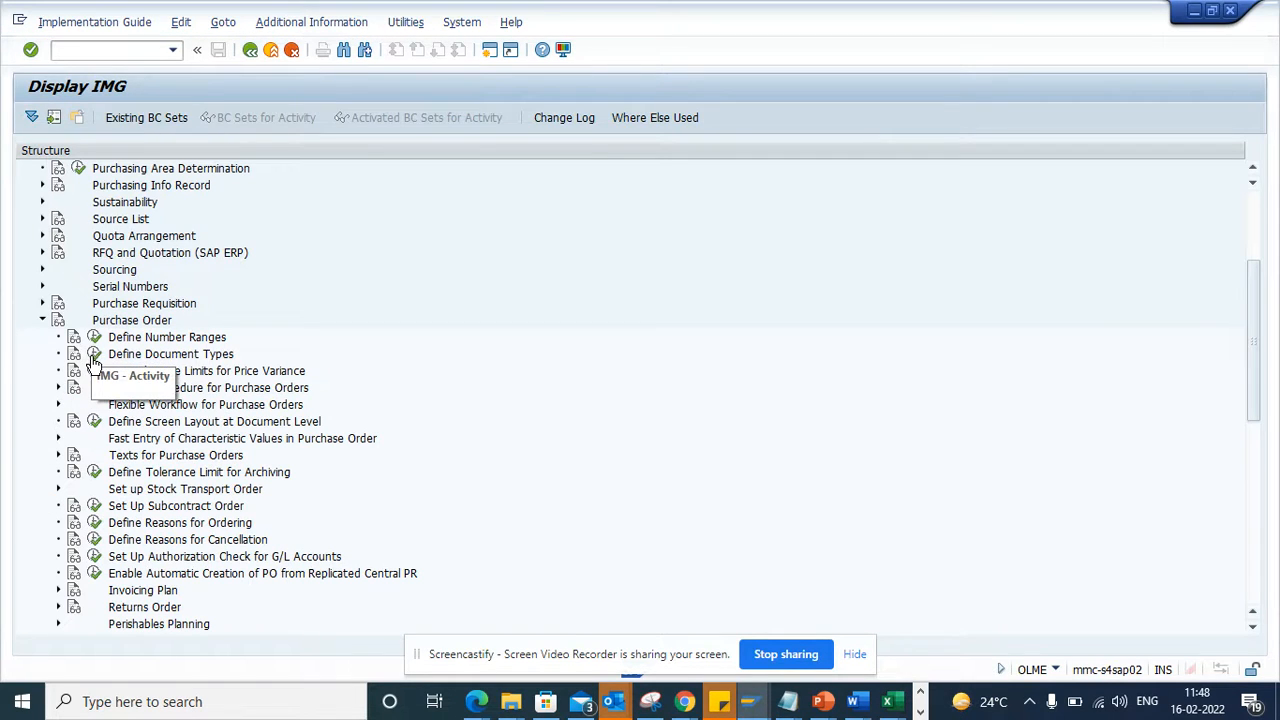
- Open the Define Document Types activity for purchase orders
click(170, 354)
text(C)
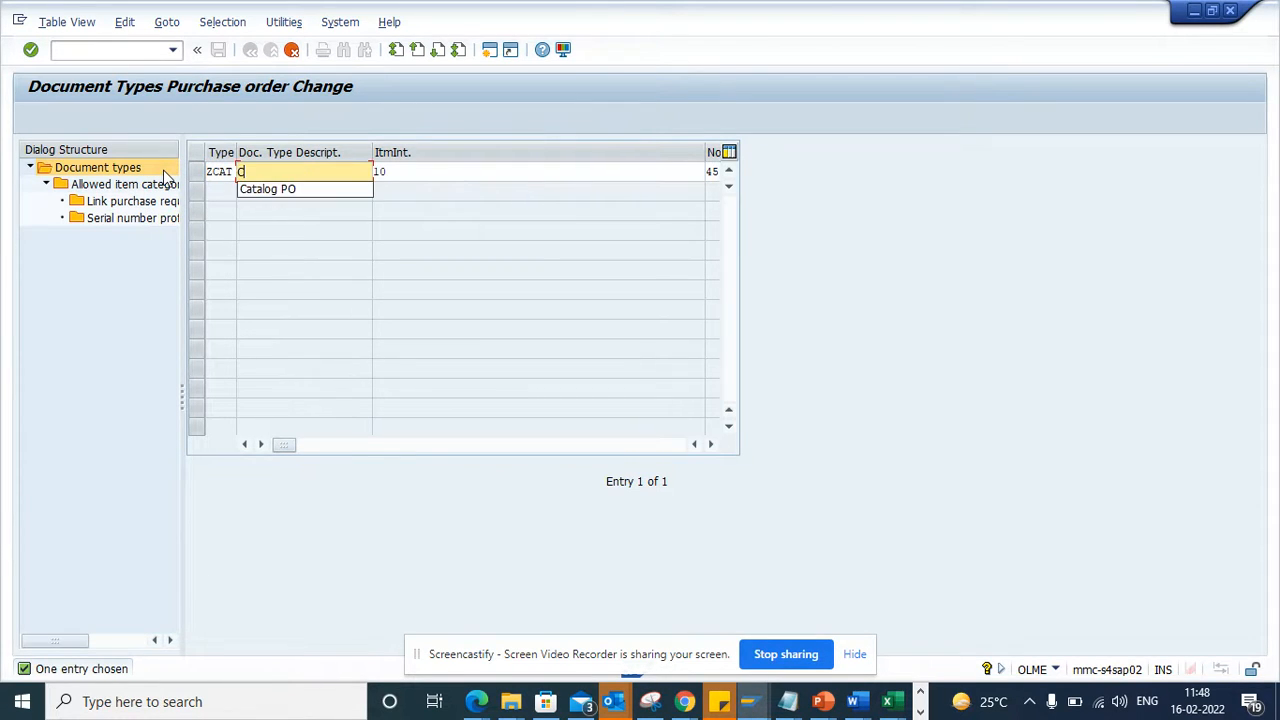
- Give ZCAT the description 'Catalog PO', review its fields and confirm the entry
click(267, 189)
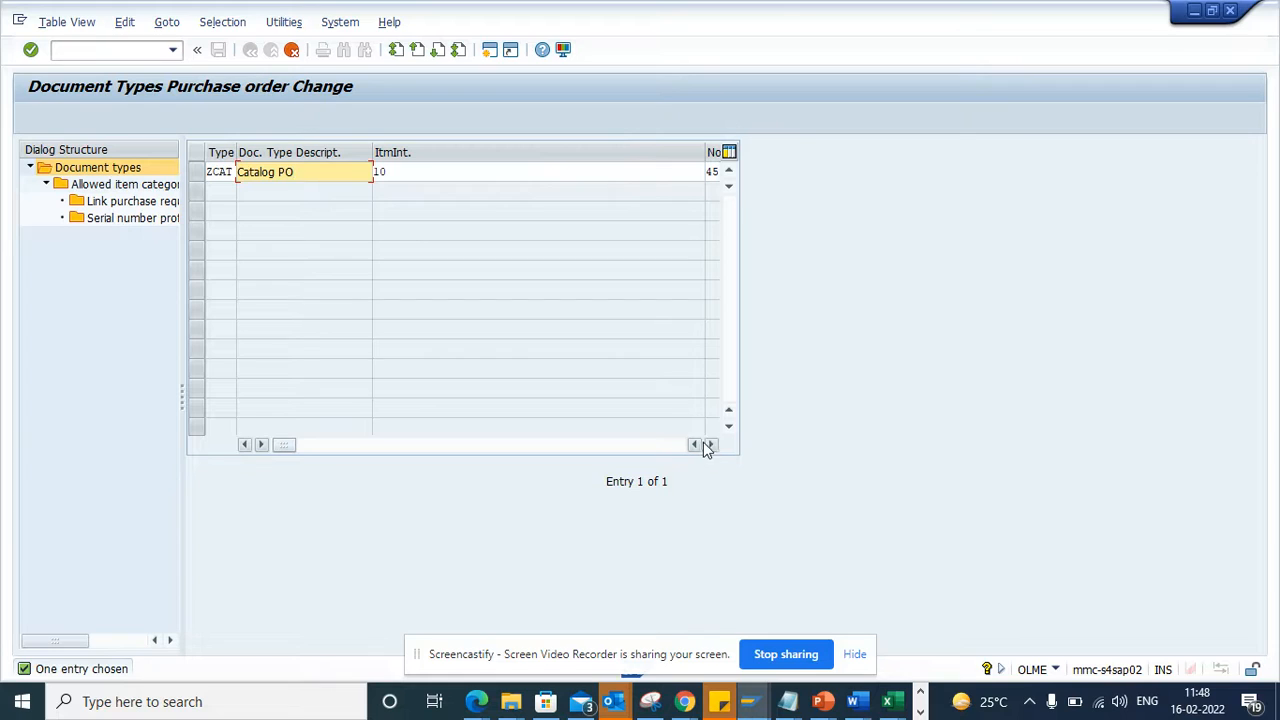
click(290, 171)
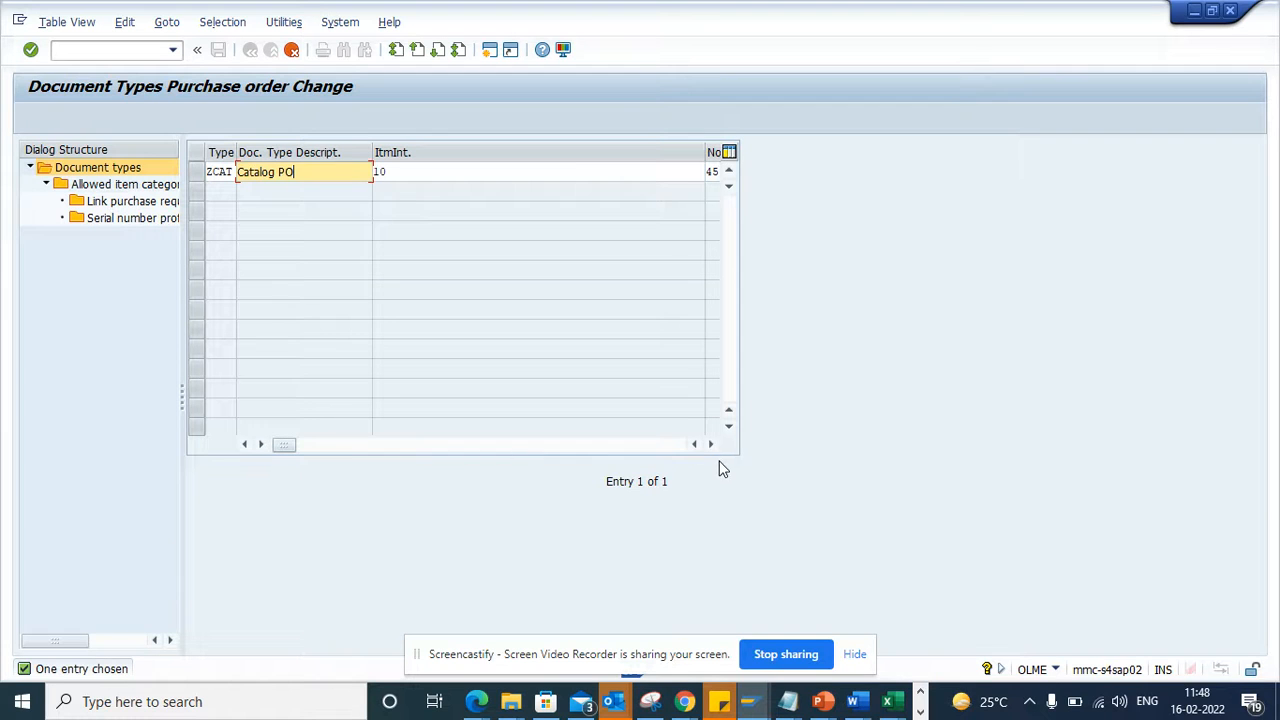
click(711, 444)
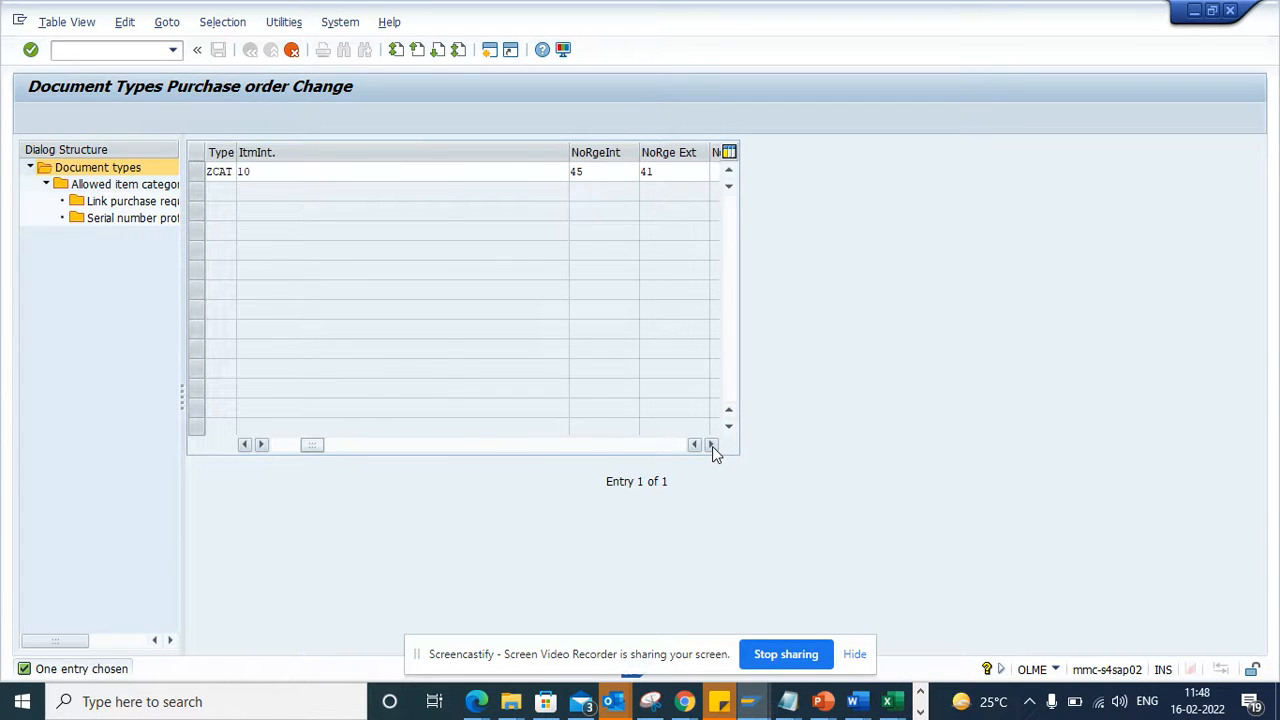
click(711, 444)
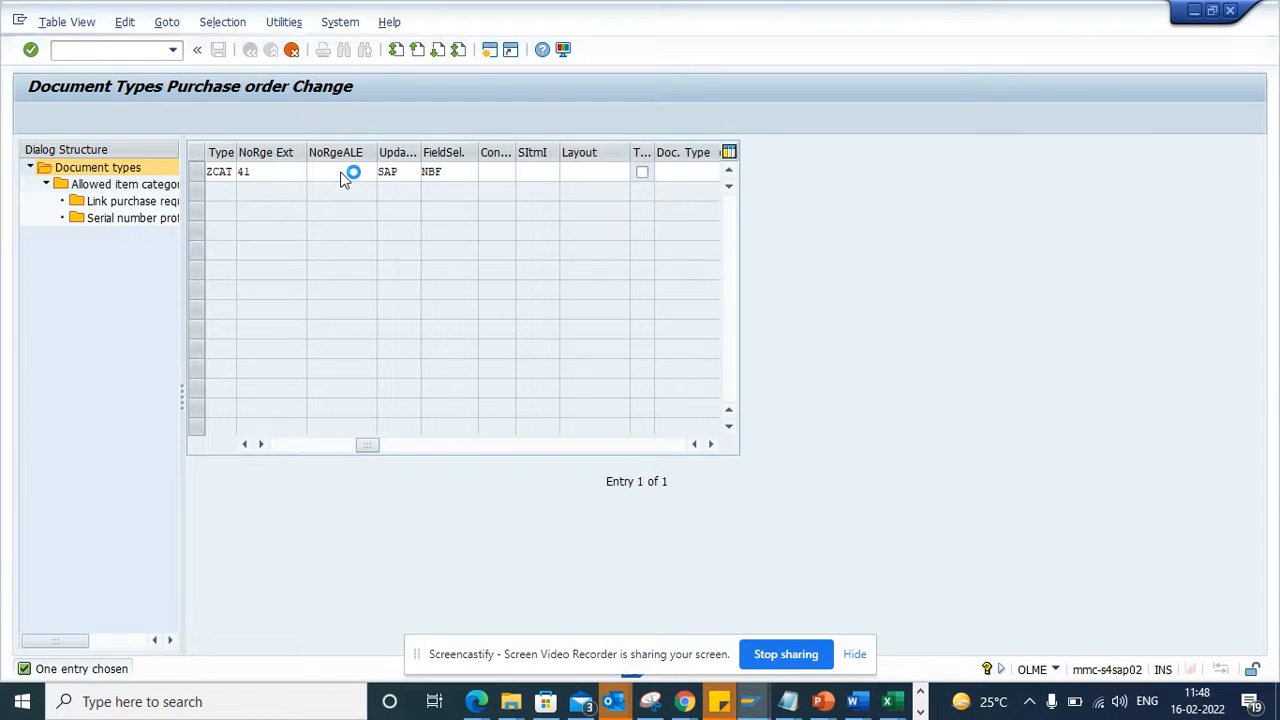
click(416, 49)
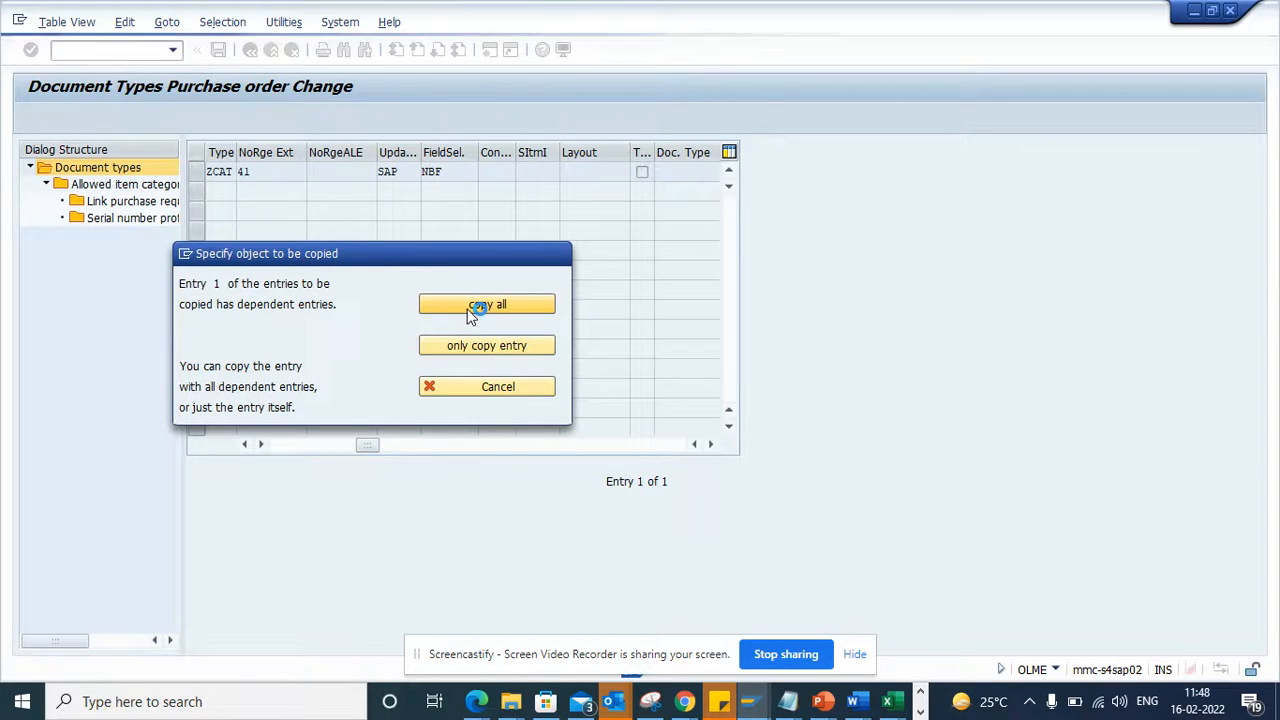
- Copy ZCAT with all 150 dependent entries and acknowledge the confirmation
click(487, 304)
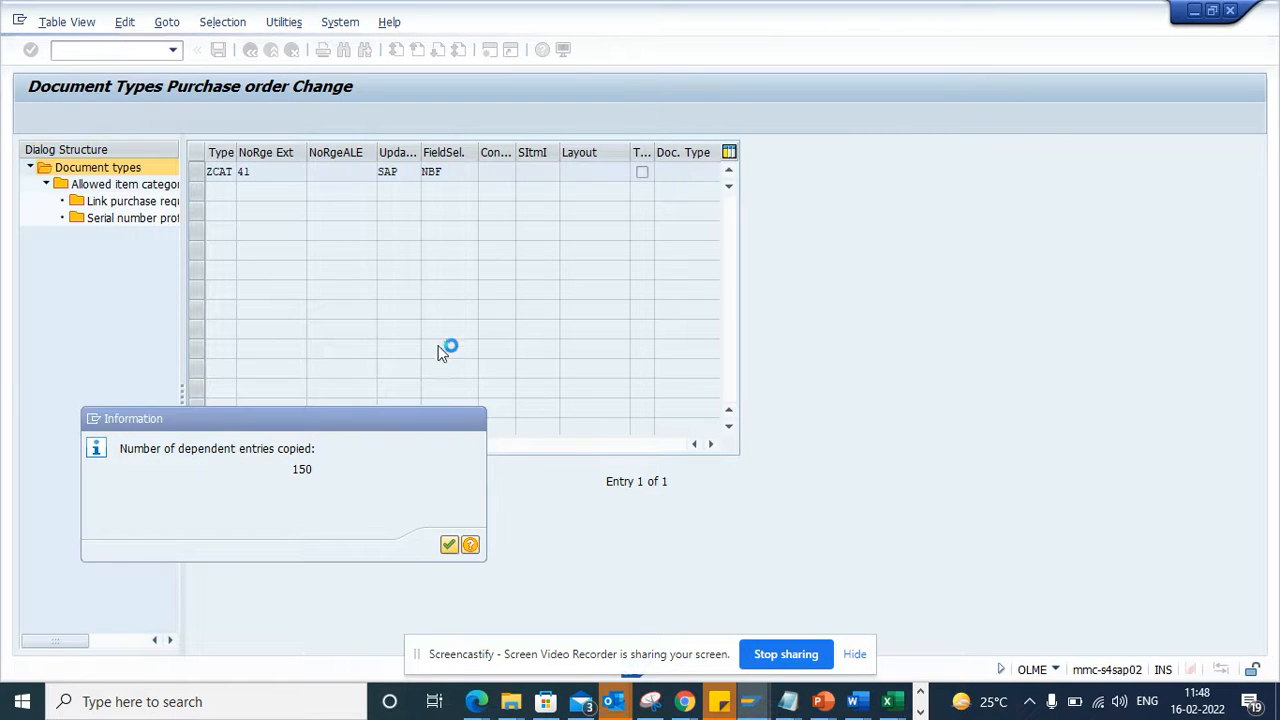
click(449, 544)
text(m)
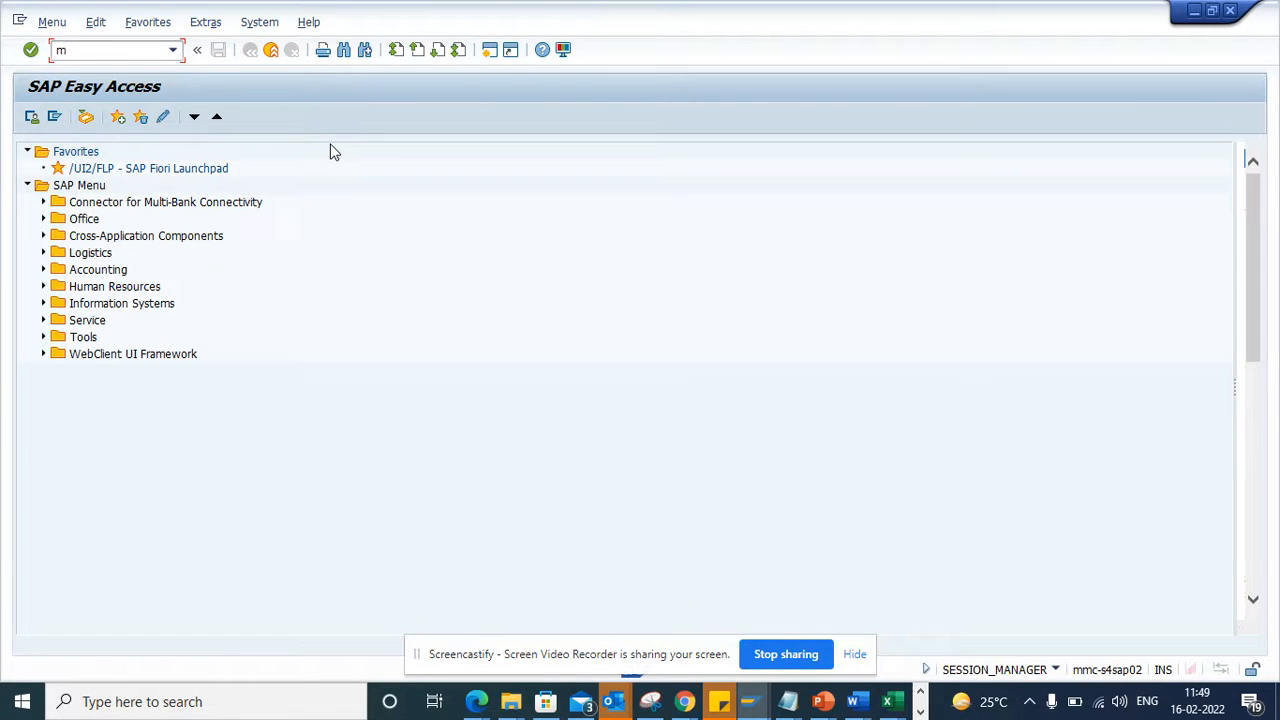
- Start ME21N and list the available purchase order types
text(e21n)
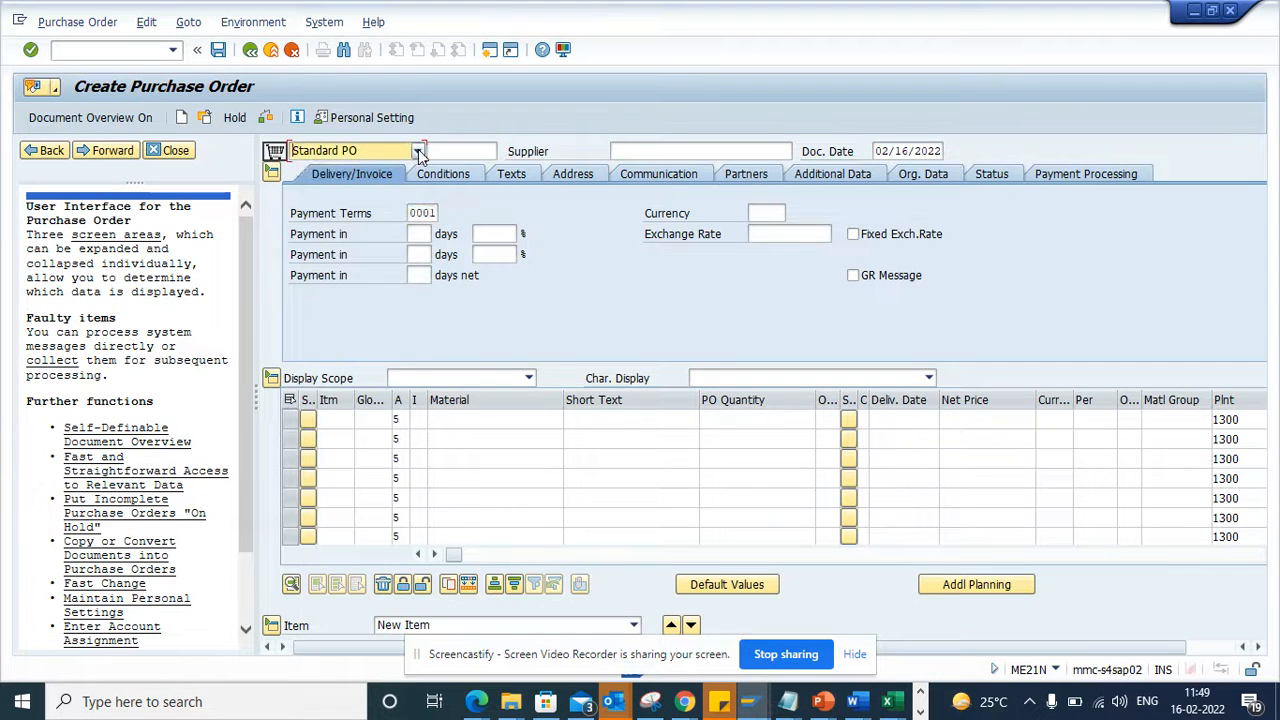
click(419, 151)
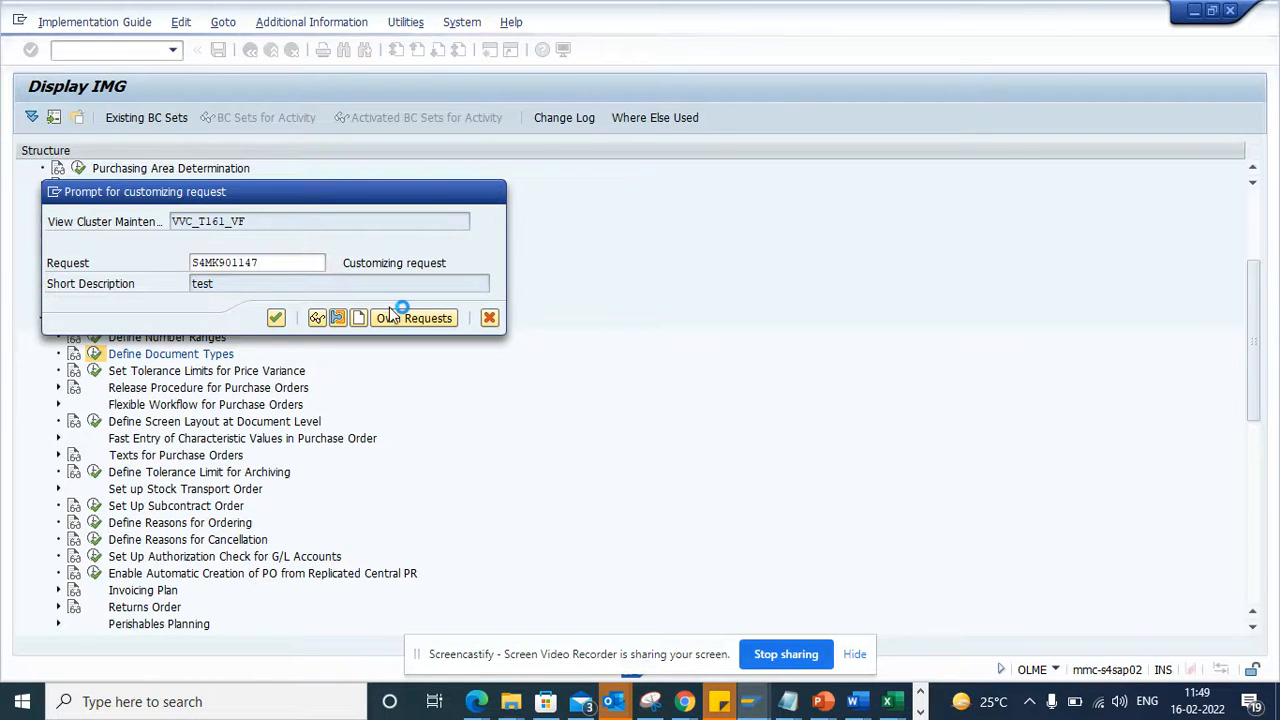
- Record the change in request S4MK901147 and recheck the order type list
click(276, 318)
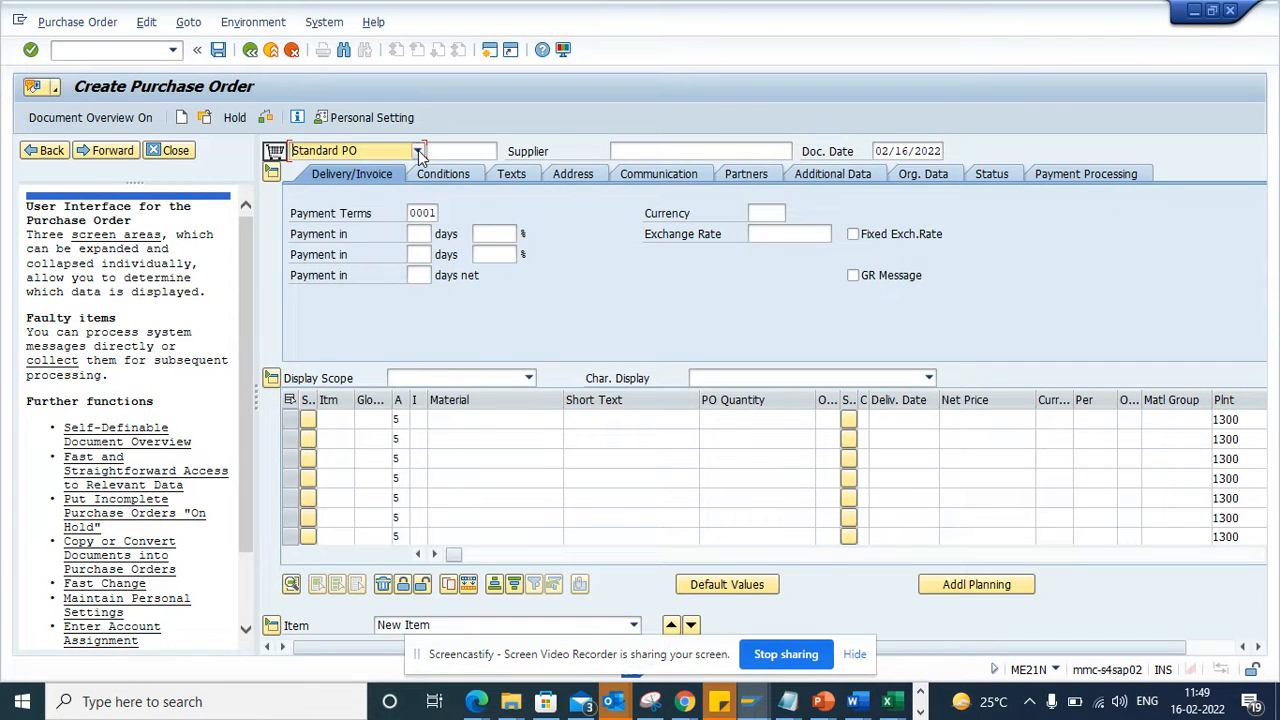
click(419, 151)
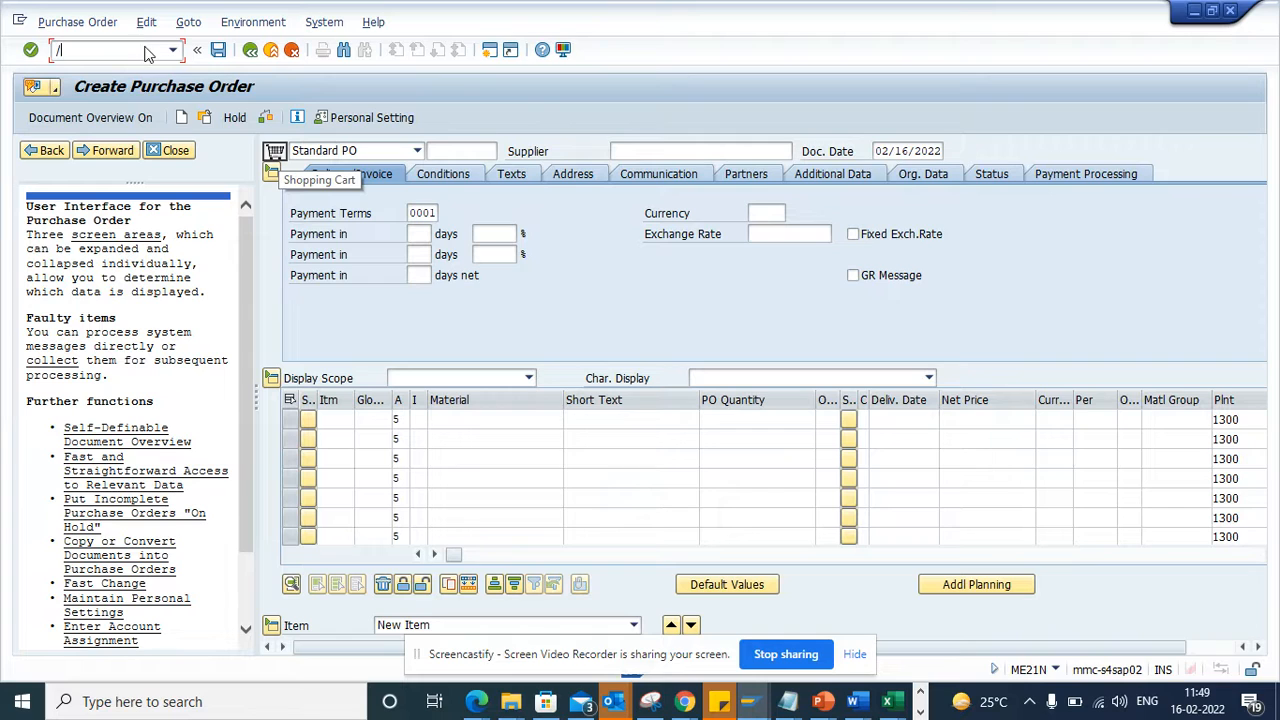
- Restart ME21N with /nME21N and choose Catalog PO as the order type
text(/nme21n)
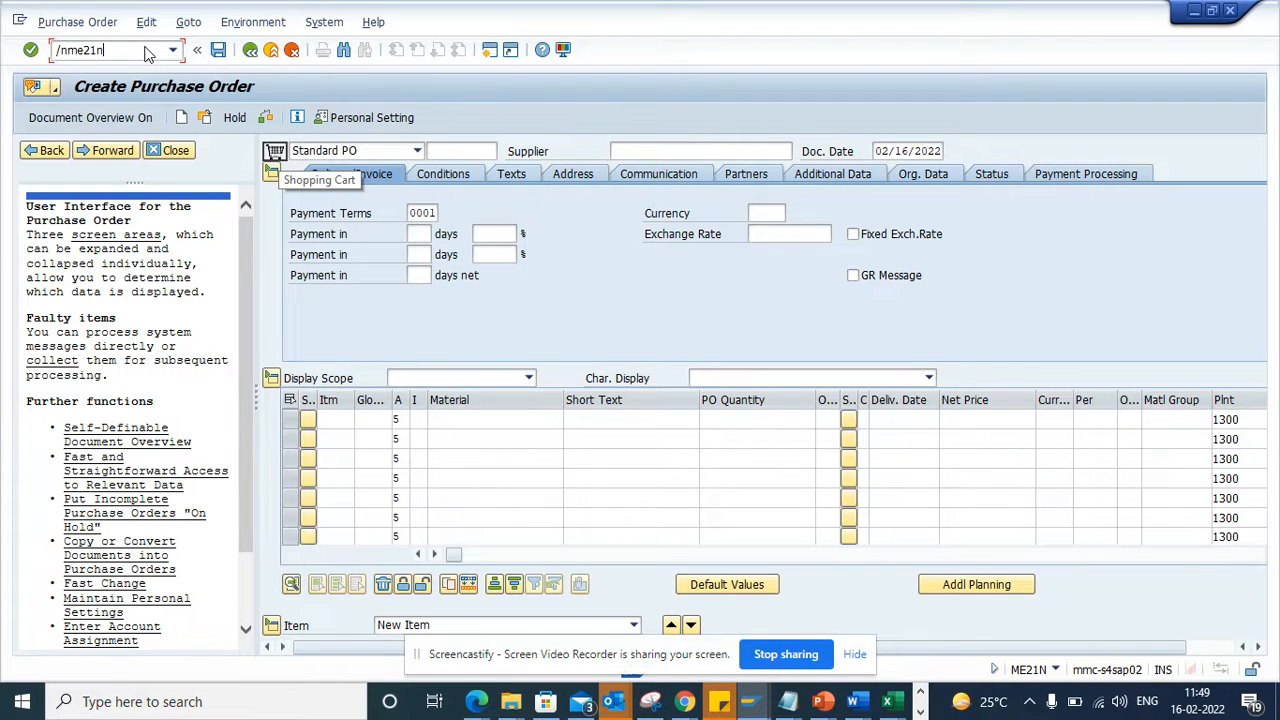
key(Enter)
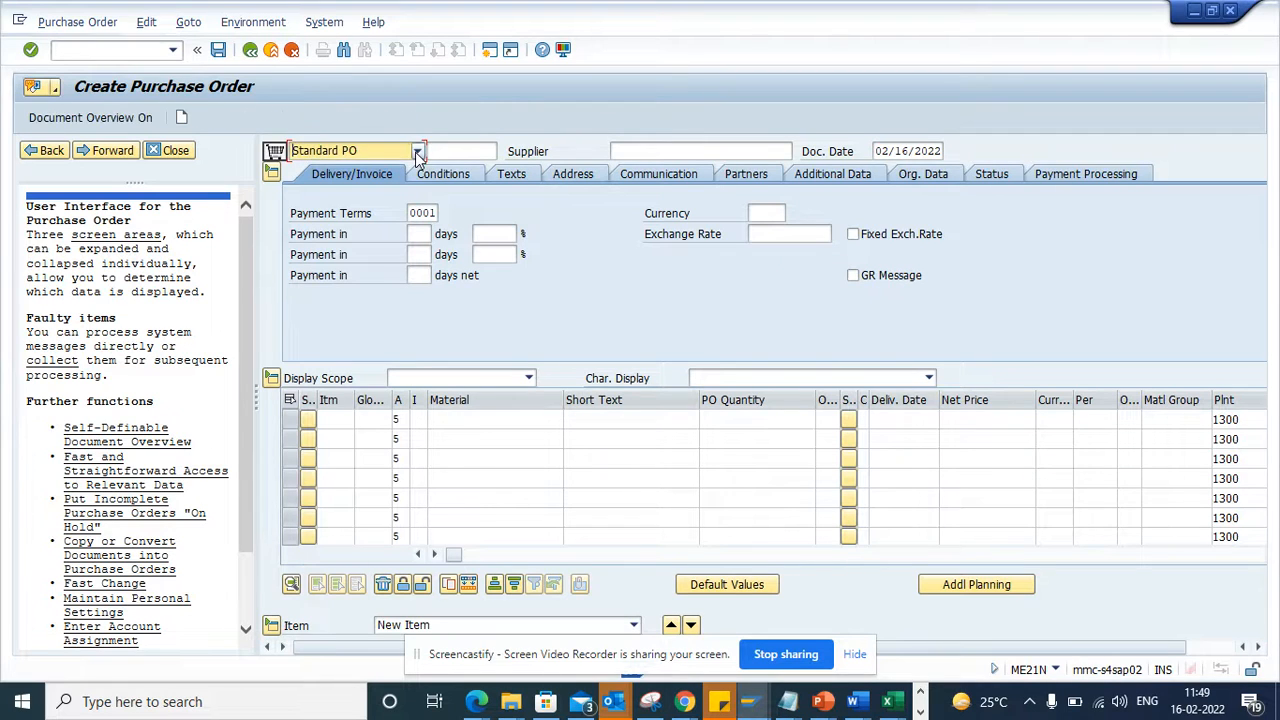
click(418, 151)
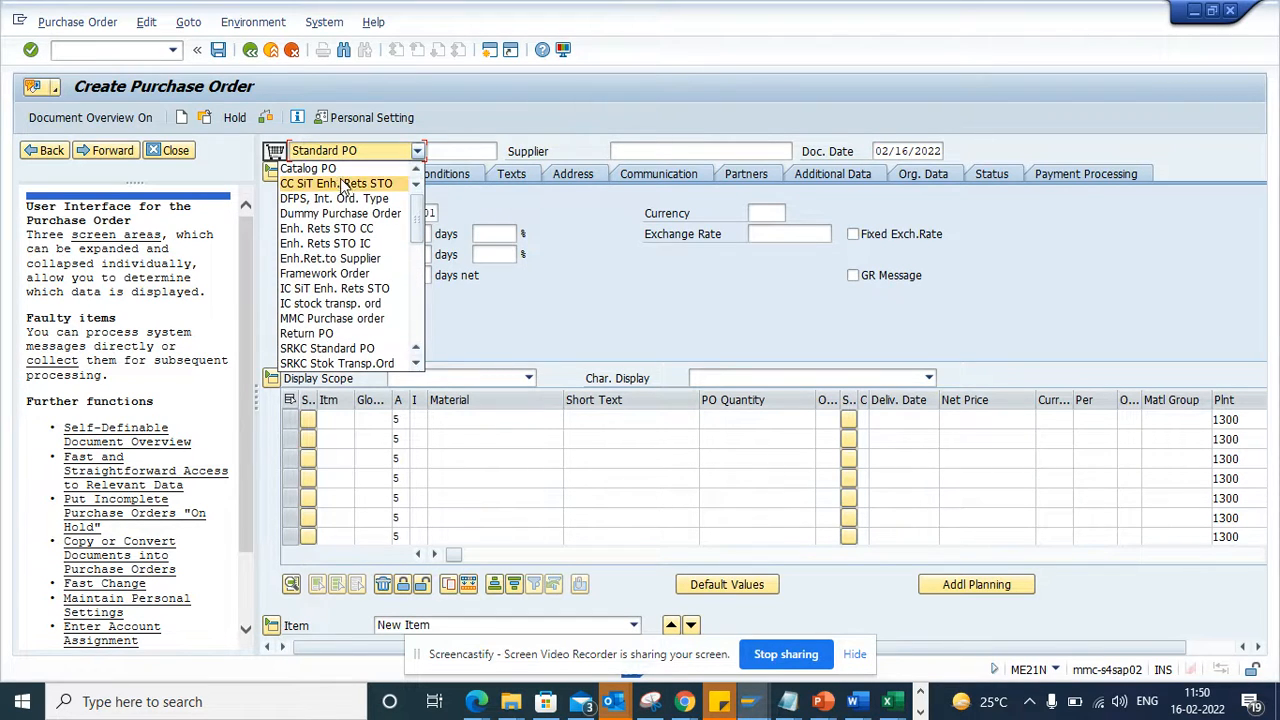
click(308, 168)
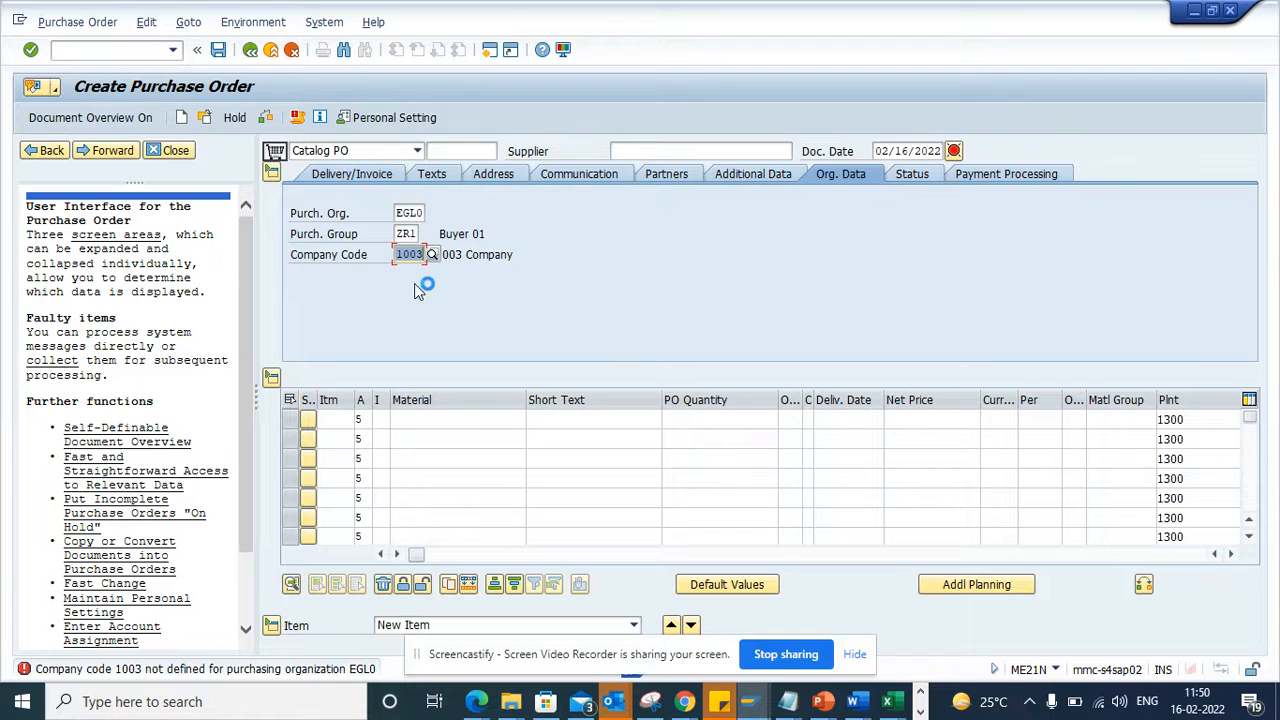
mouse_move(540, 320)
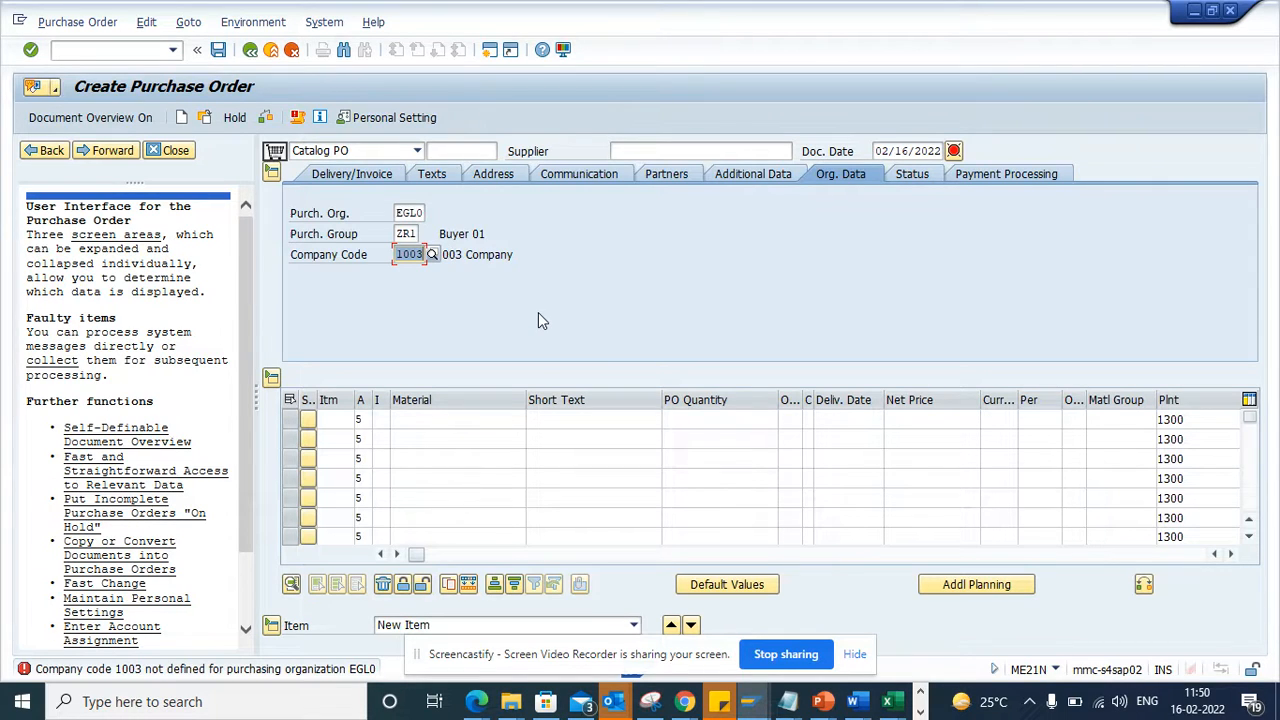